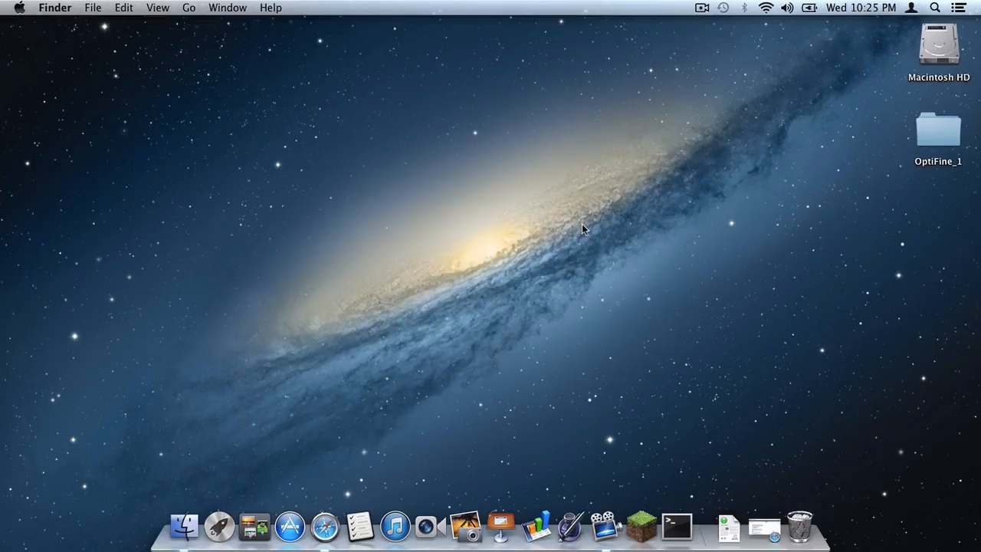
pyautogui.moveTo(694, 318)
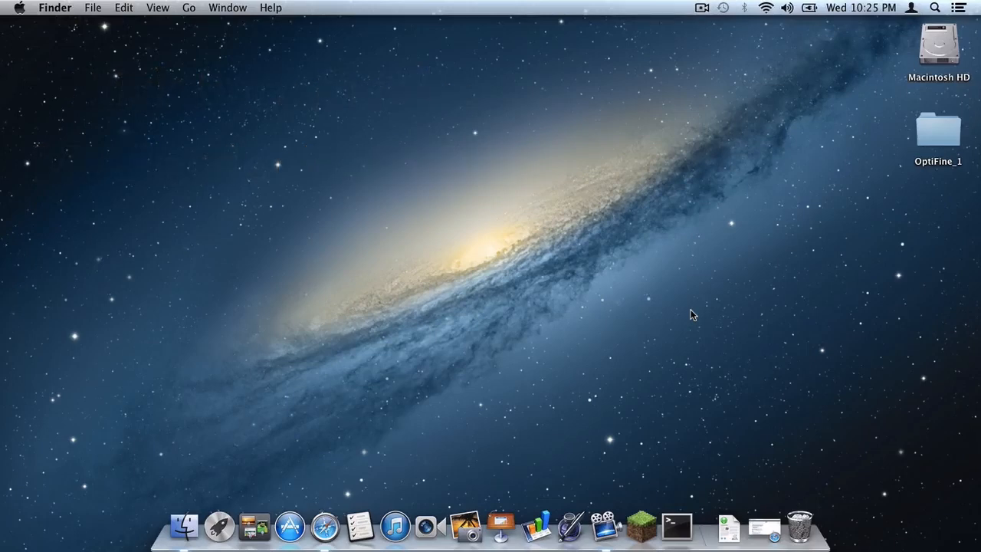
pyautogui.moveTo(672, 292)
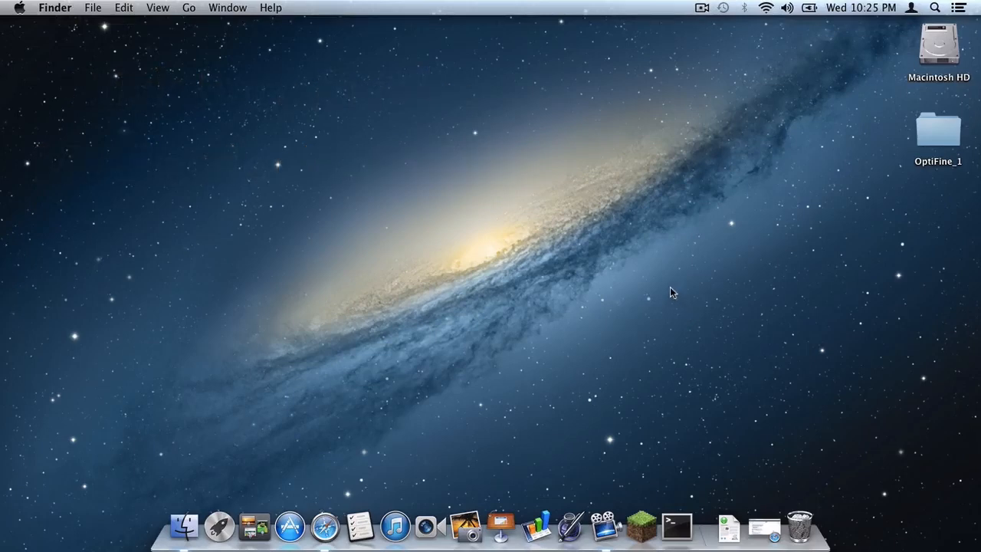
pyautogui.moveTo(670, 283)
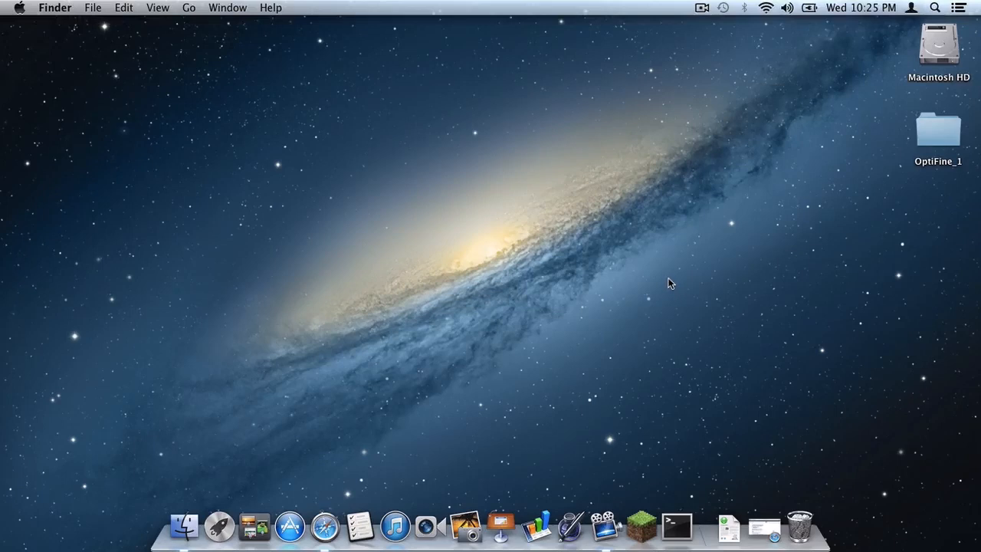
pyautogui.moveTo(653, 445)
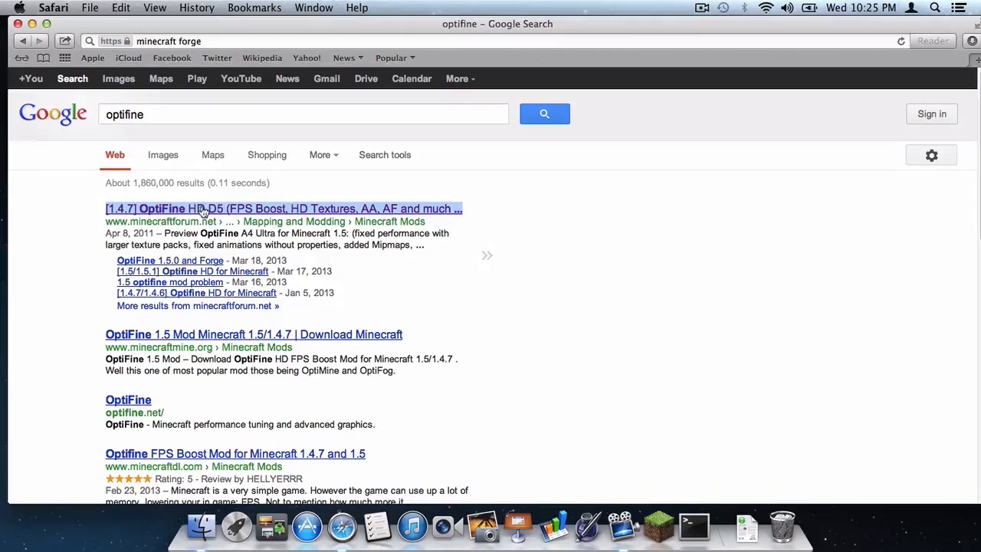
# Open the [1.4.7] OptiFine HD D5 forum result and scroll to the first post's download links.
pyautogui.click(284, 208)
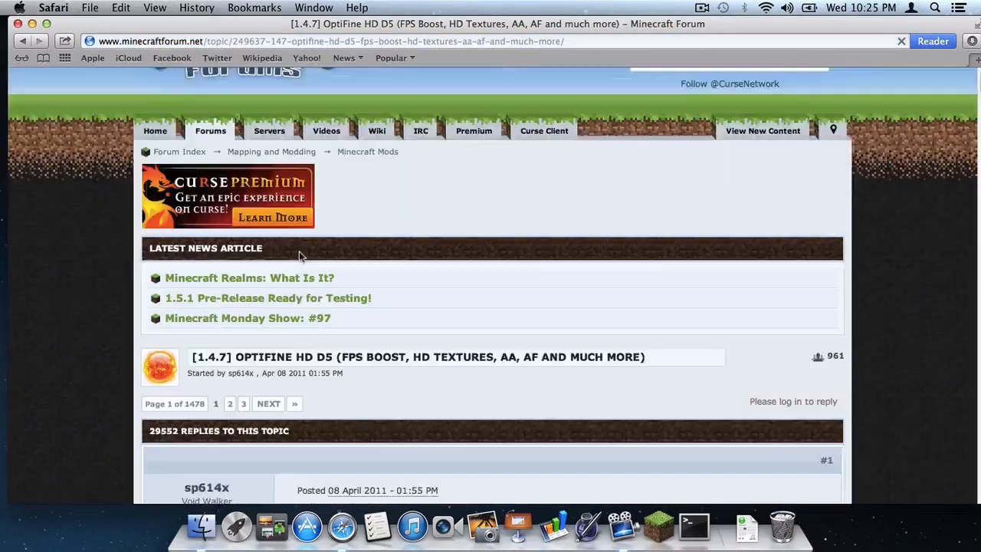
pyautogui.scroll(-3)
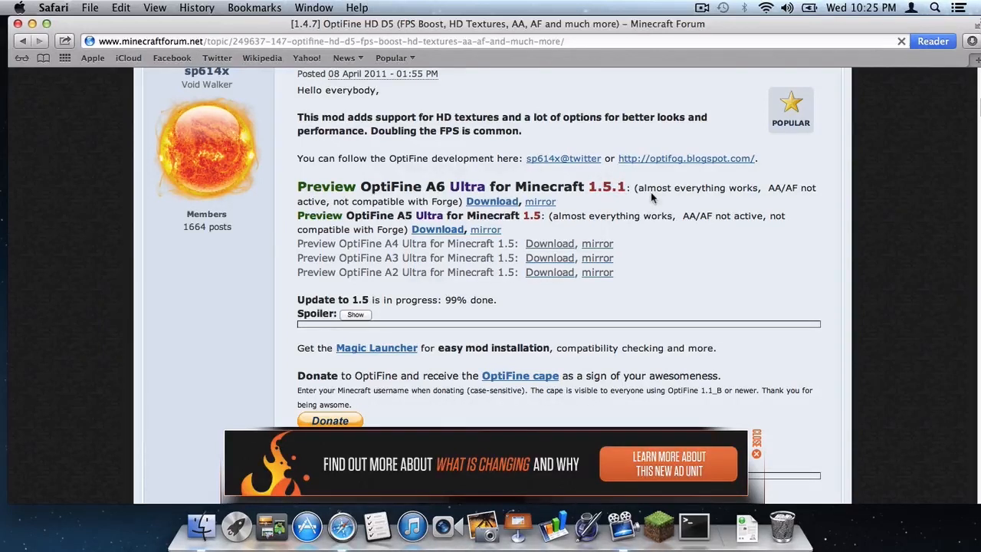
pyautogui.moveTo(490, 210)
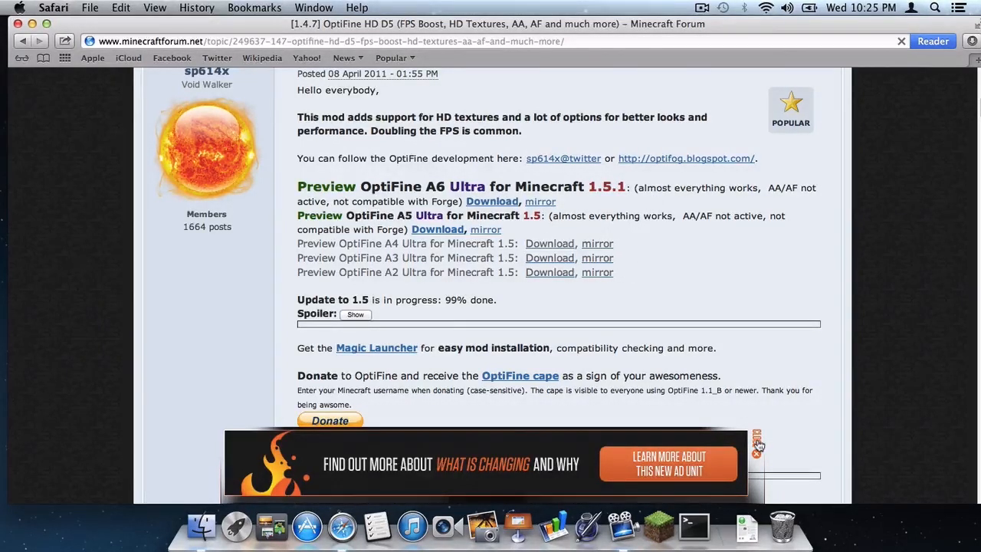
# Dismiss the advertisement overlay covering the OptiFine download links.
pyautogui.click(758, 443)
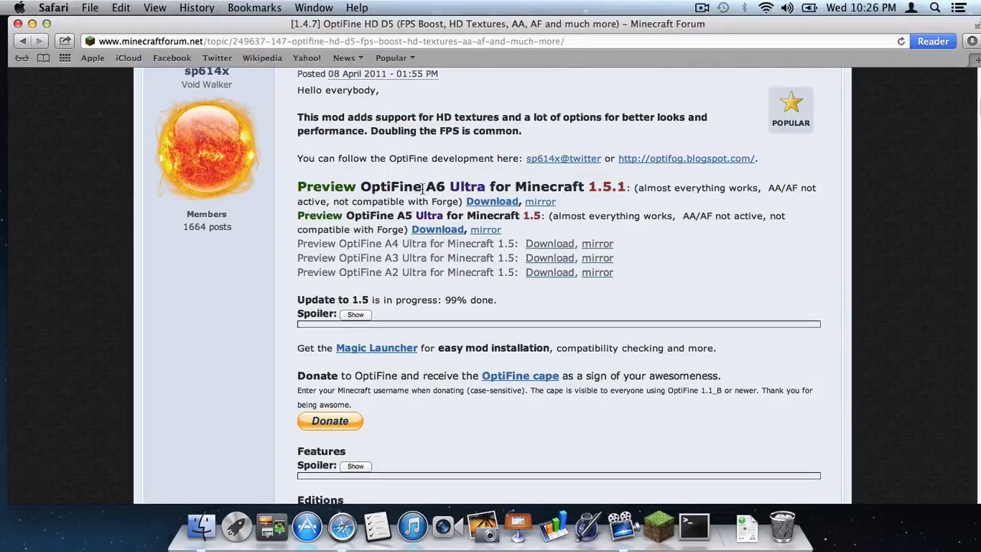
pyautogui.moveTo(464, 209)
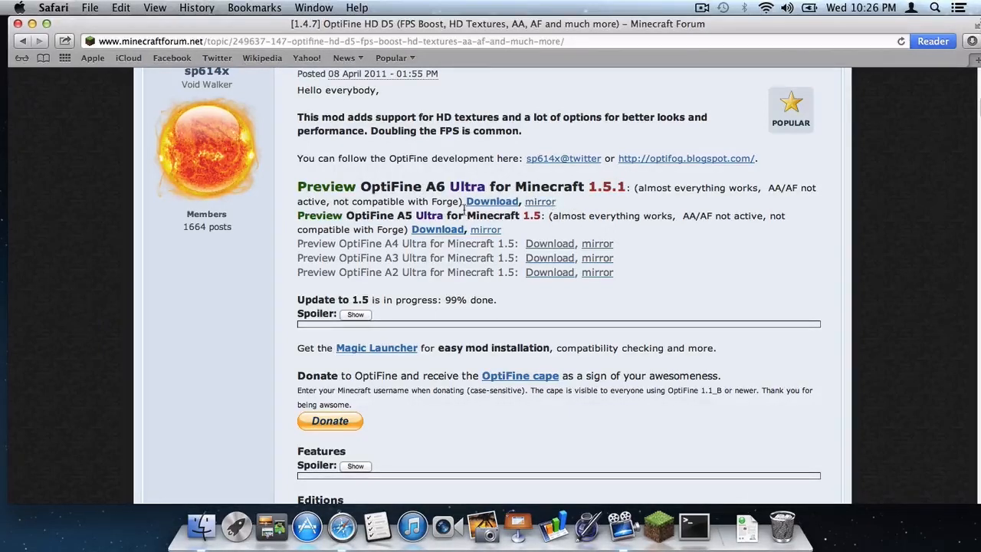
pyautogui.moveTo(486, 234)
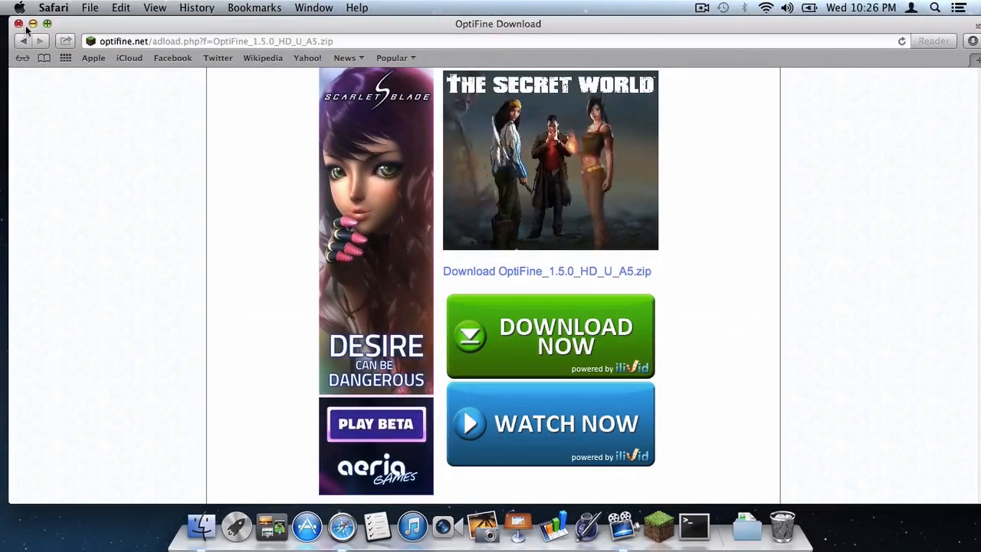
# Close the OptiFine download page and open the desktop OptiFine_1 folder of 69 class files.
pyautogui.click(19, 24)
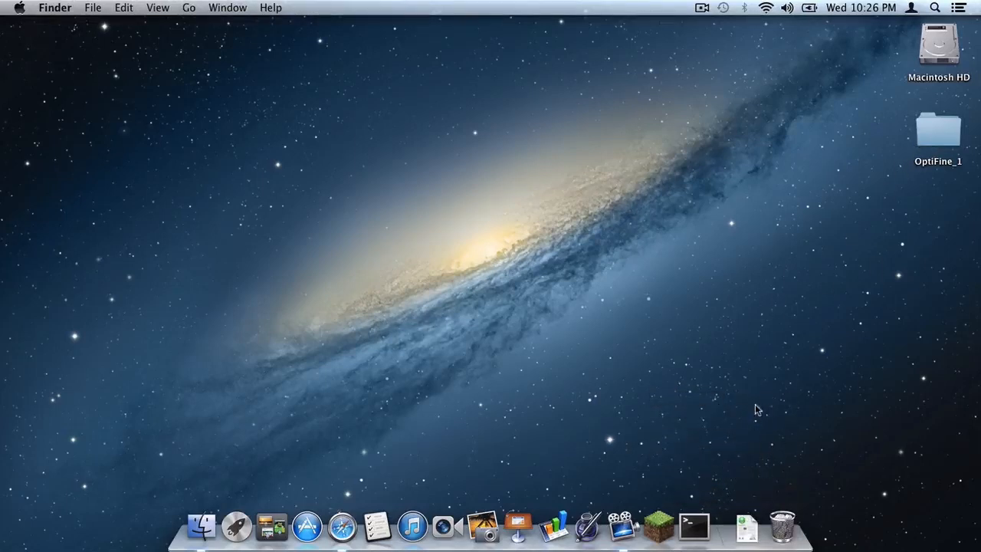
pyautogui.moveTo(899, 191)
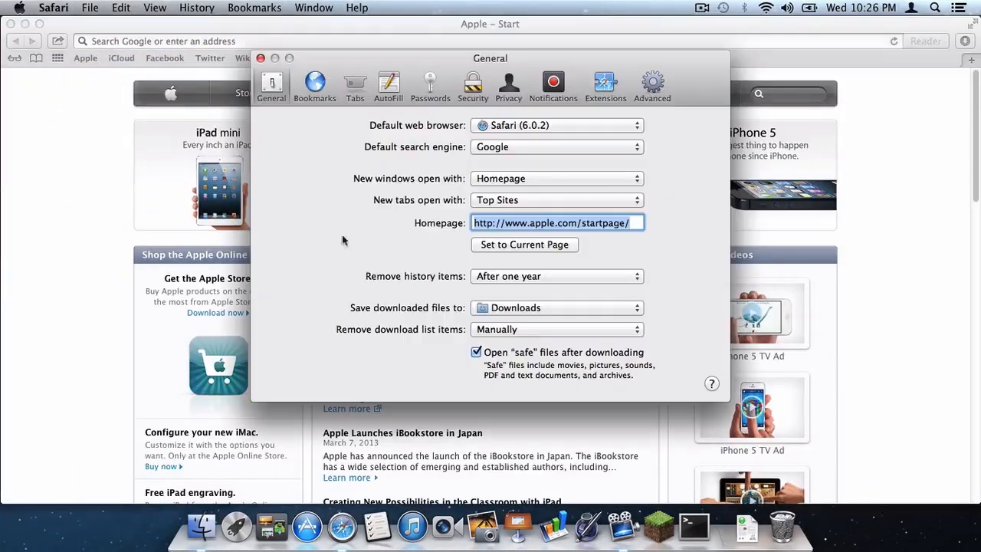
pyautogui.moveTo(499, 353)
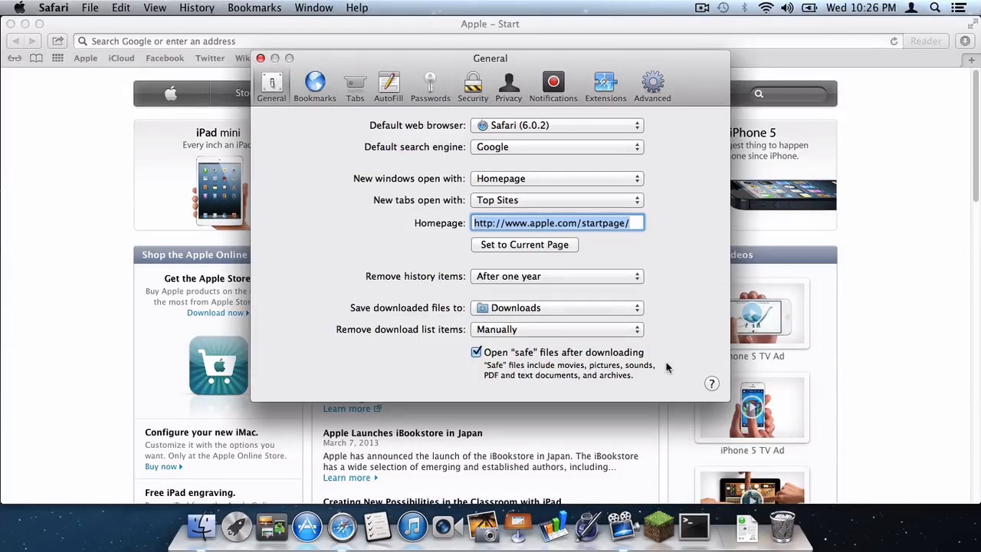
pyautogui.moveTo(452, 295)
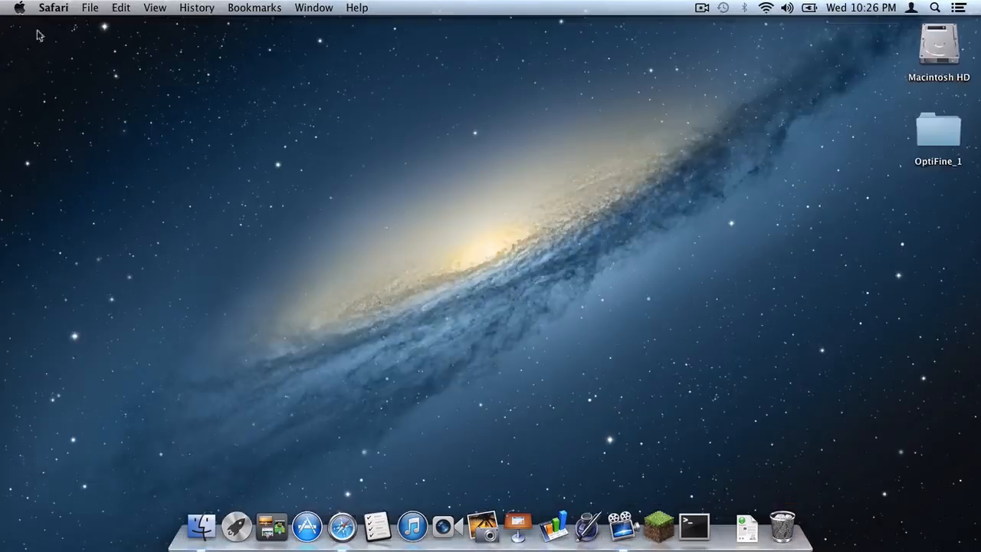
pyautogui.click(938, 130)
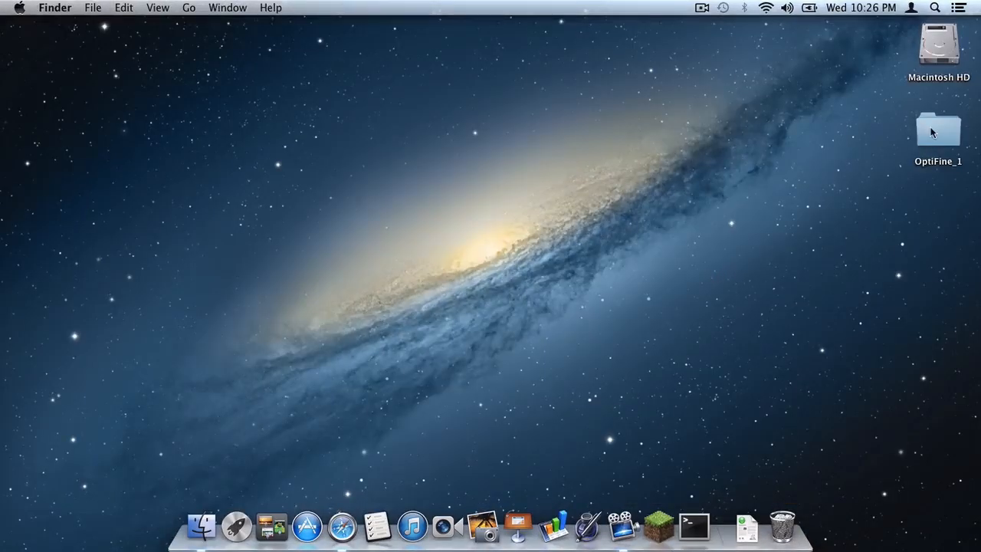
pyautogui.doubleClick(938, 131)
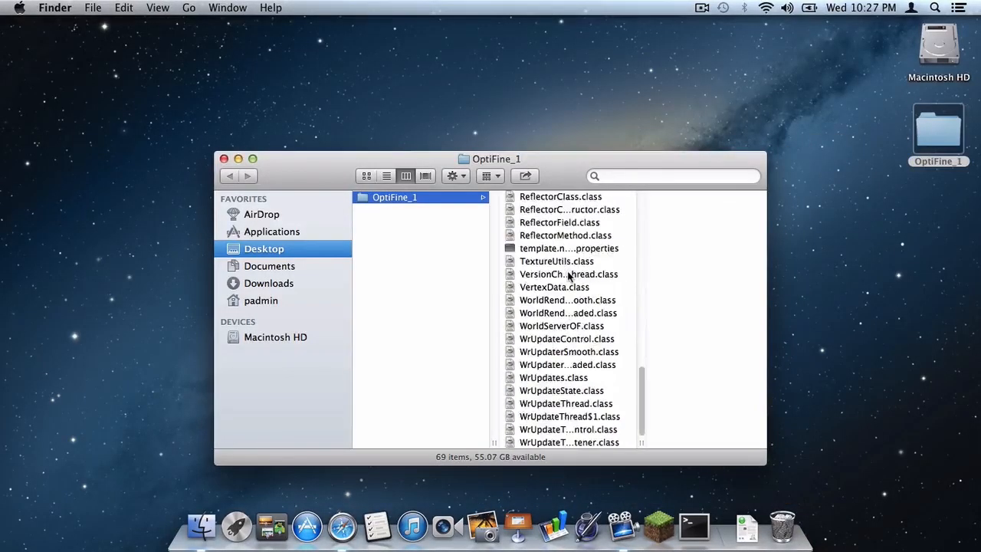
pyautogui.scroll(3)
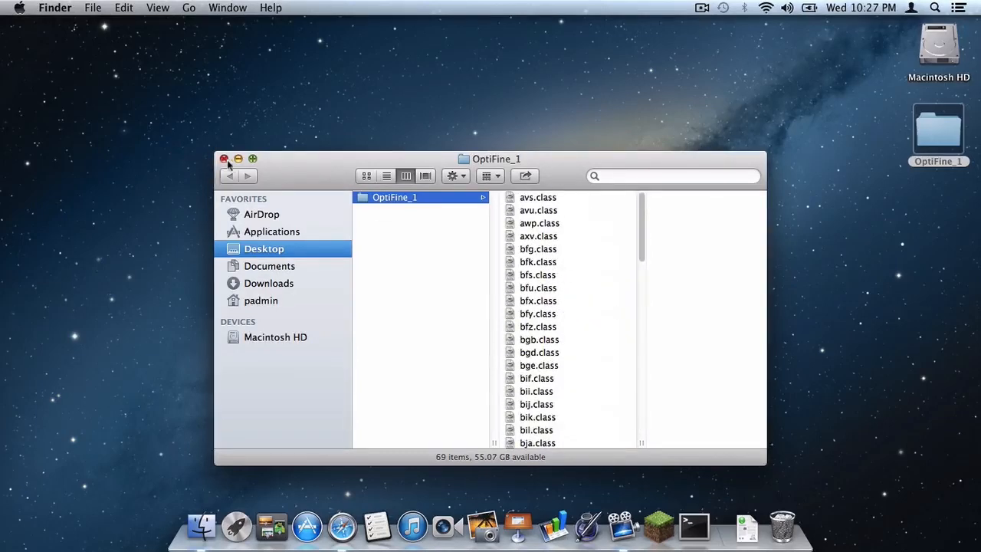
# Close OptiFine_1 and browse Library > Application Support > minecraft > bin into minecraft.jar.
pyautogui.click(224, 159)
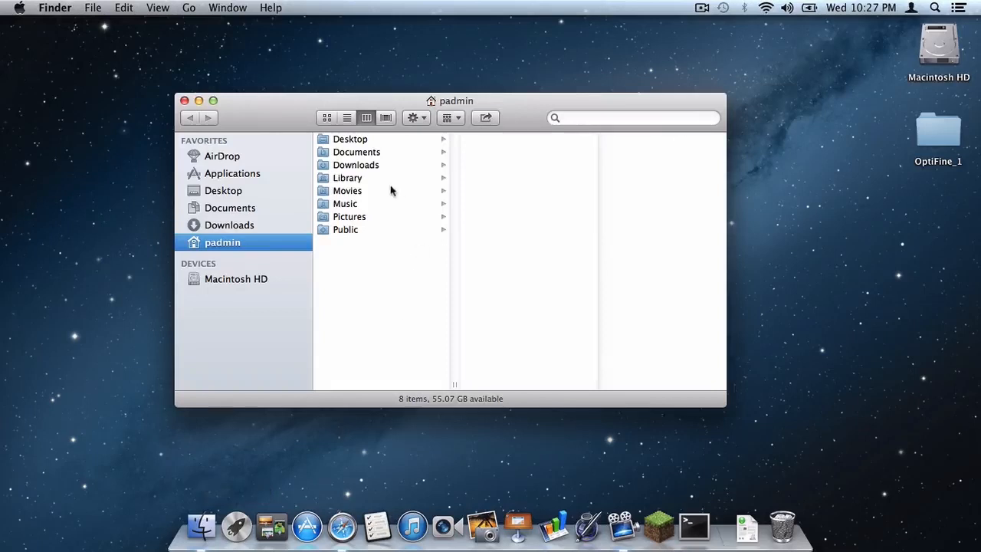
pyautogui.click(348, 177)
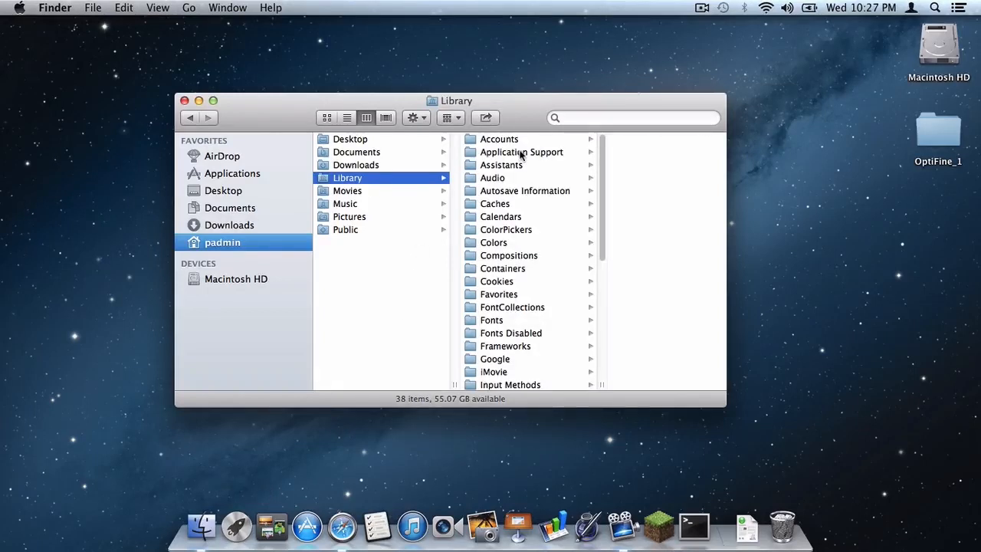
pyautogui.click(472, 256)
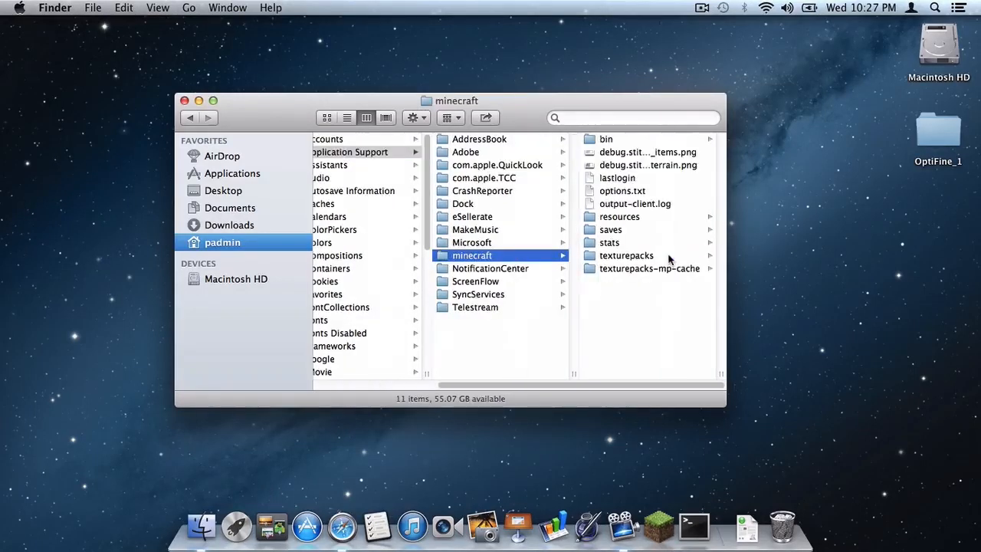
pyautogui.click(606, 139)
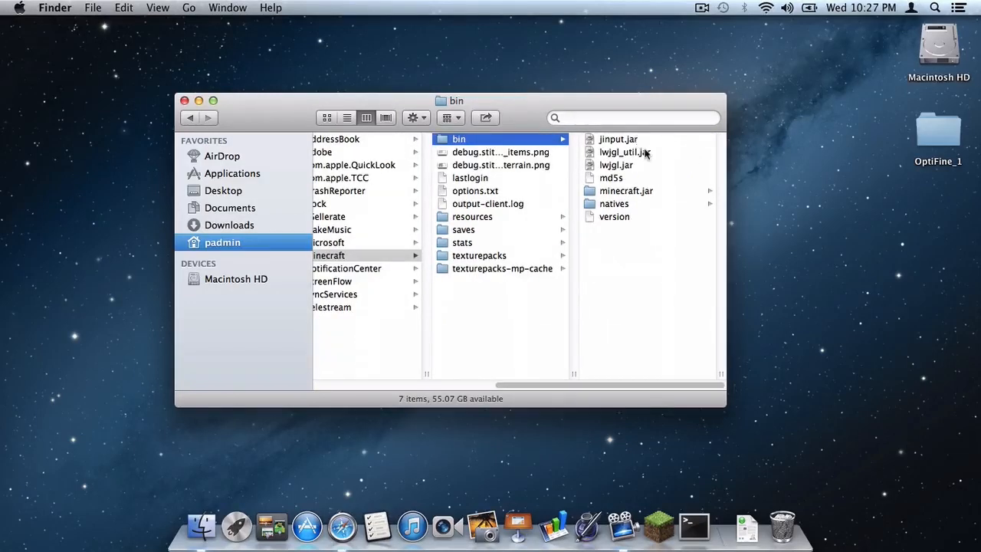
pyautogui.click(626, 191)
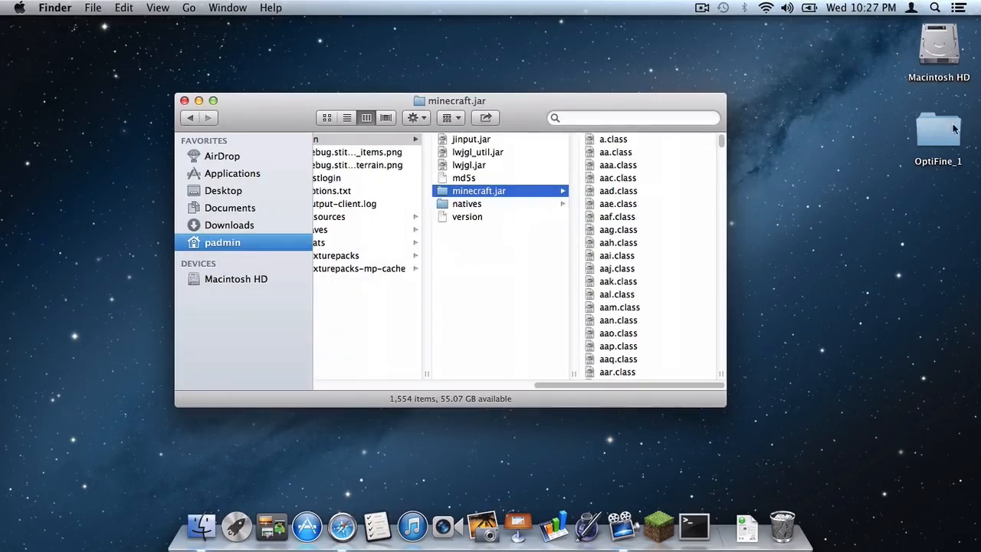
# Select all OptiFine_1 class files, copy them into minecraft.jar, and close the jar window.
pyautogui.doubleClick(938, 130)
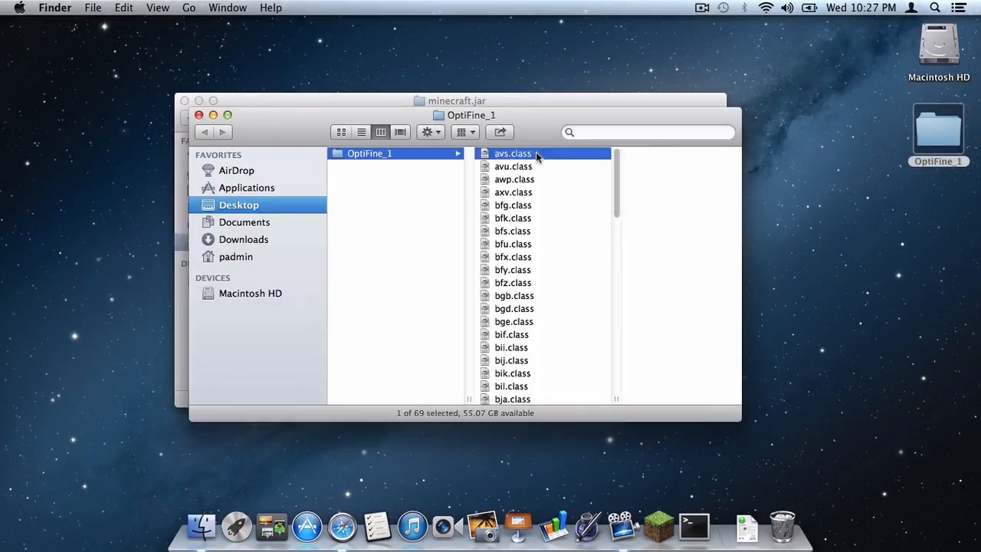
pyautogui.scroll(-3)
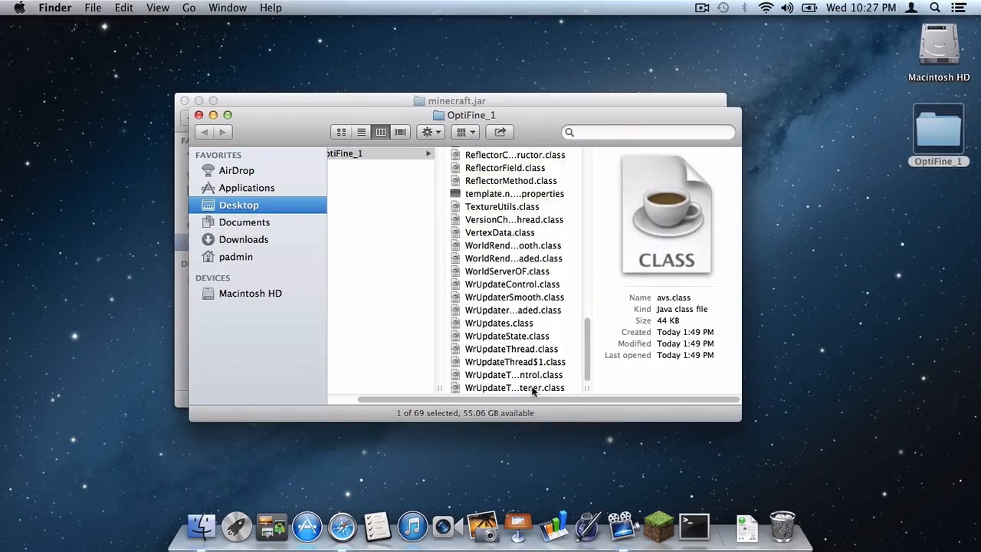
pyautogui.press('cmd+a')
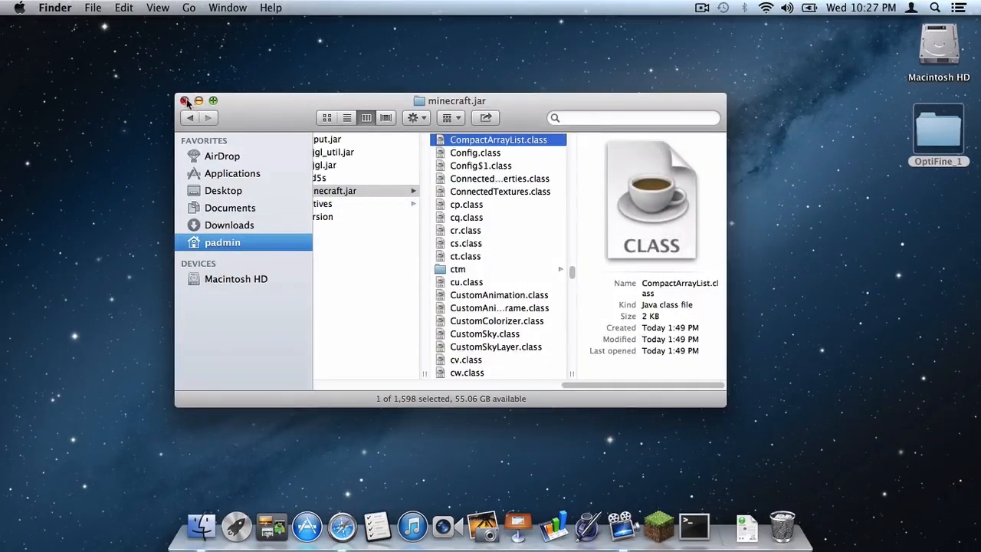
pyautogui.click(185, 101)
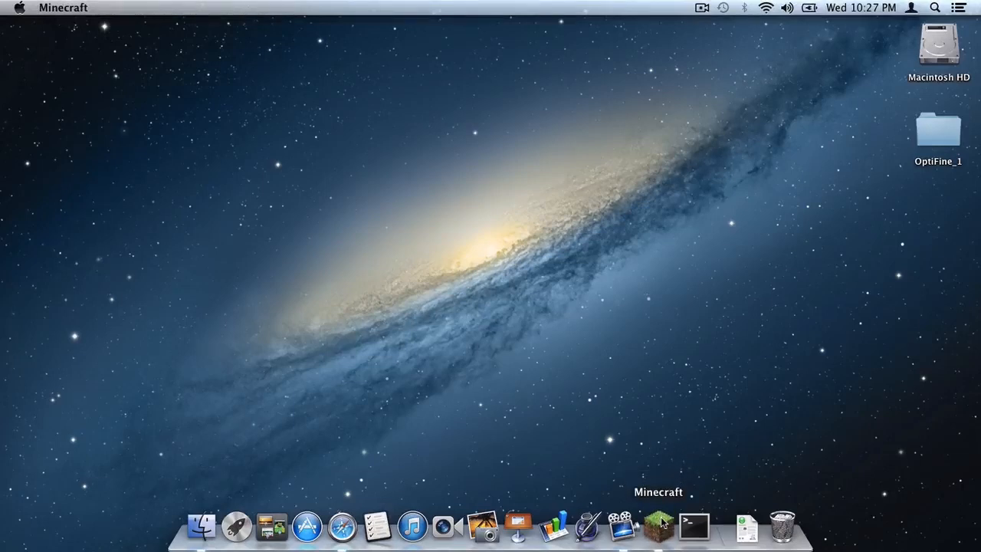
# Launch Minecraft from the Dock and log in to reach the Minecraft 1.5 title menu.
pyautogui.click(657, 525)
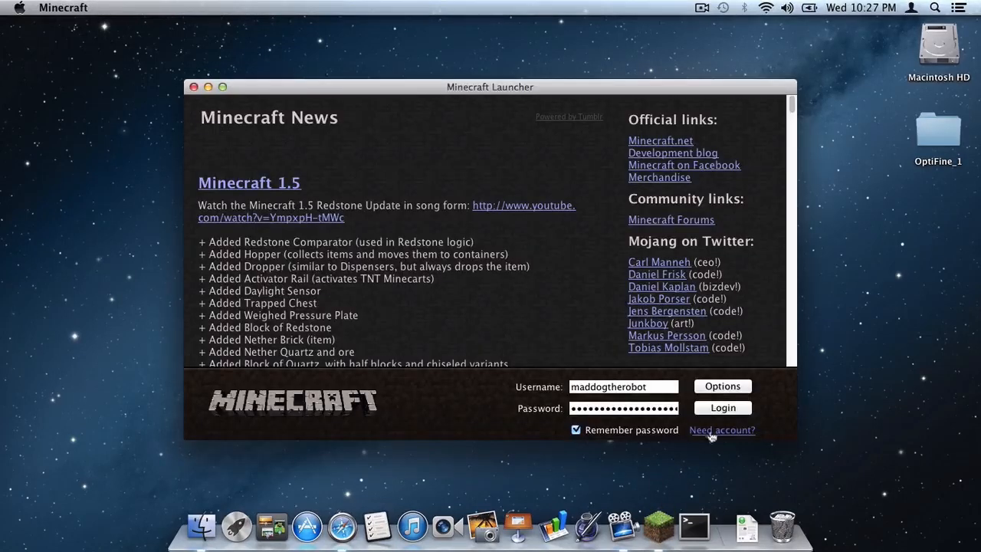
pyautogui.click(722, 407)
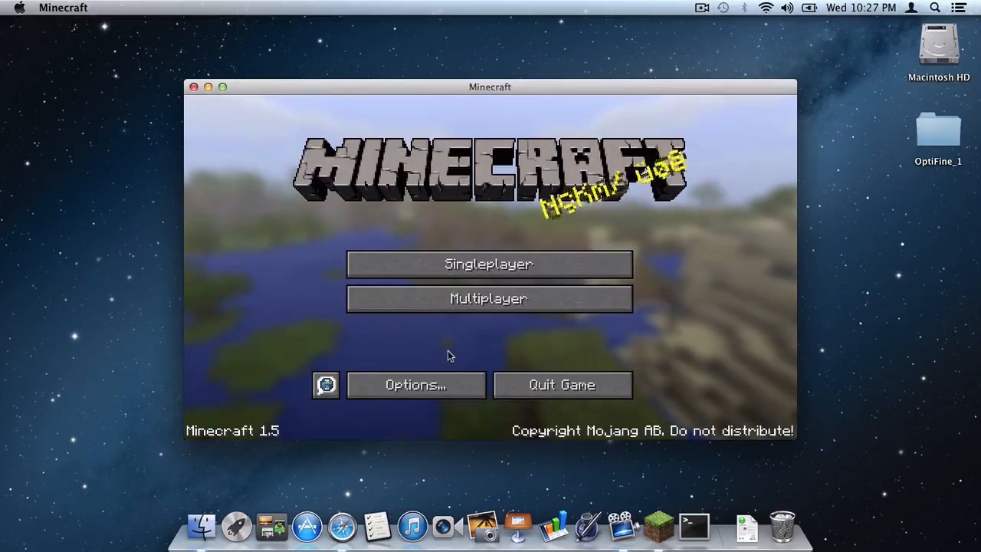
pyautogui.click(416, 385)
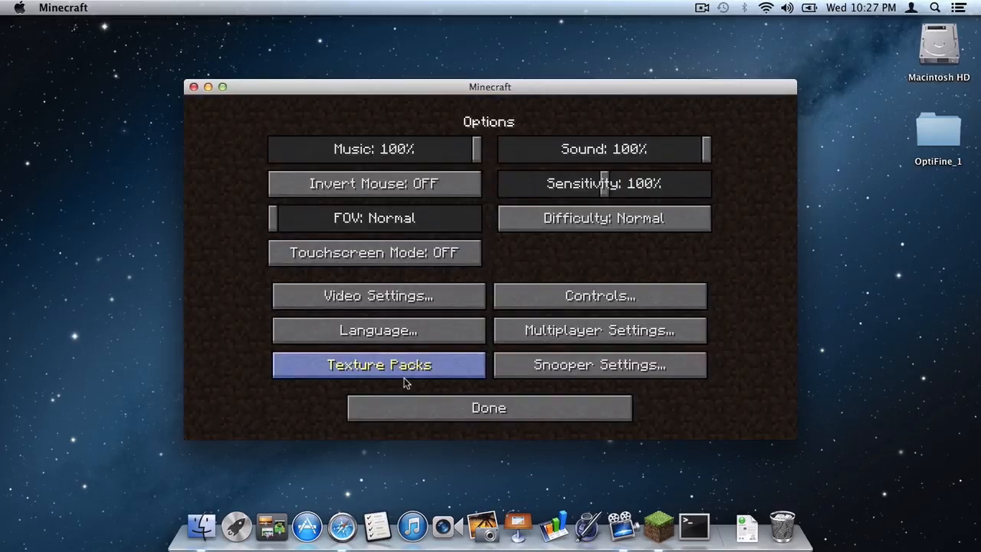
pyautogui.click(377, 296)
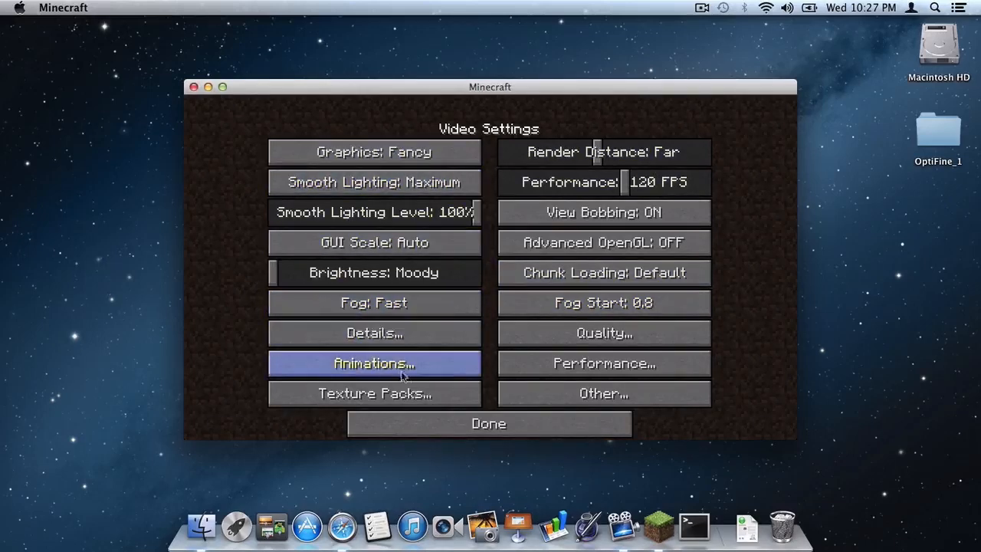
pyautogui.moveTo(604, 333)
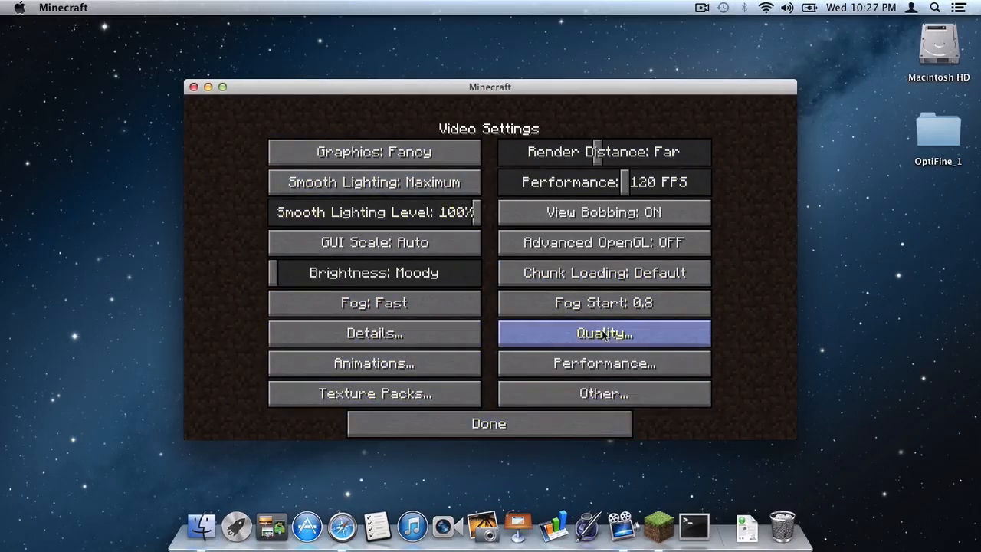
pyautogui.click(489, 423)
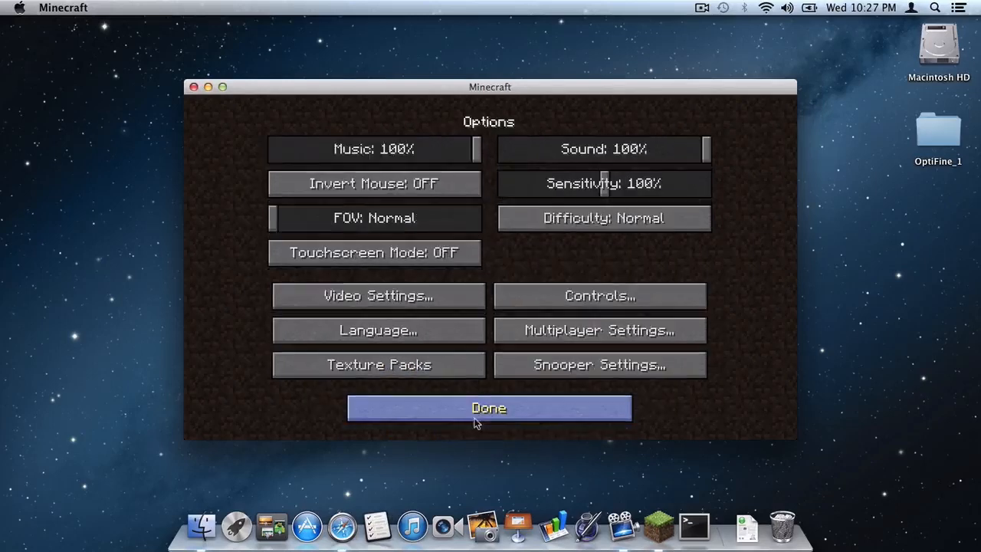
pyautogui.click(489, 408)
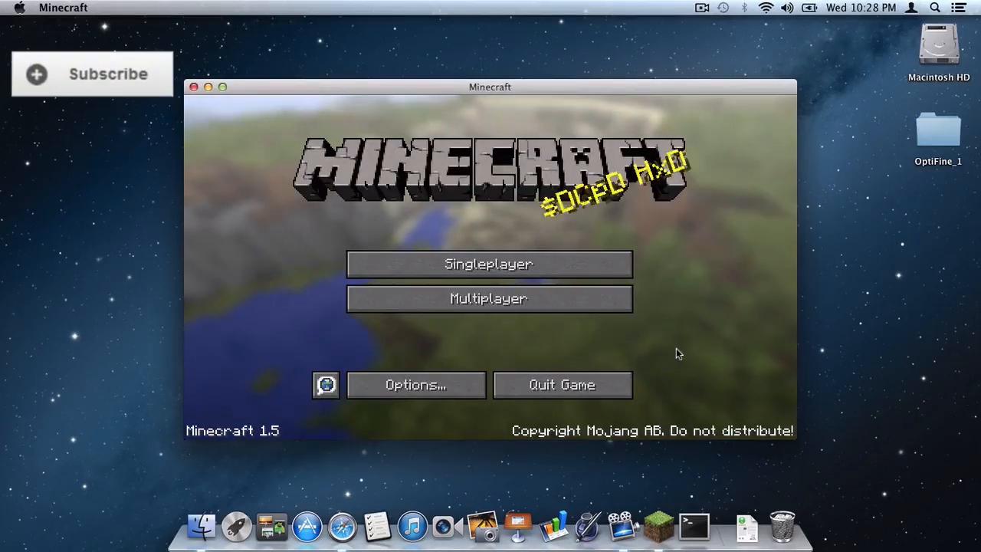
pyautogui.moveTo(104, 107)
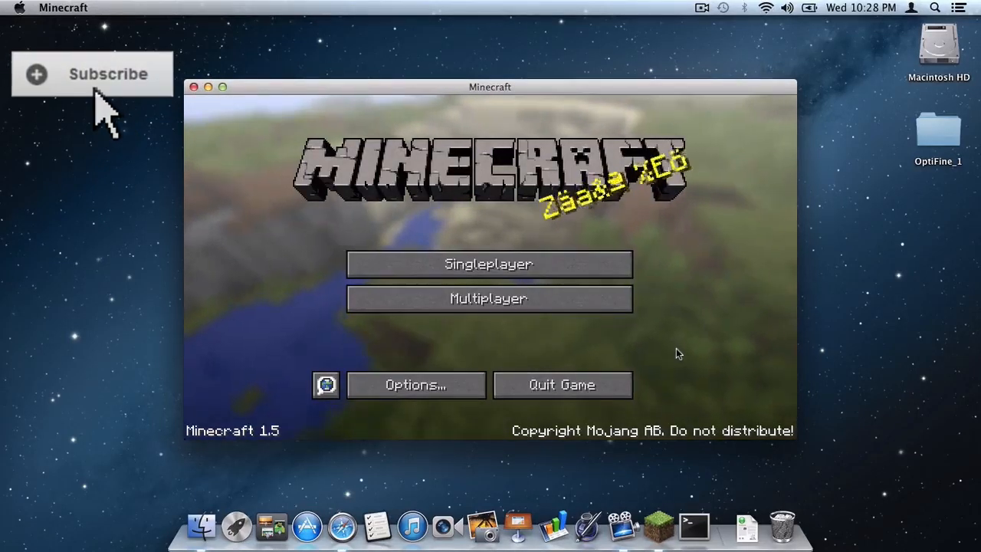